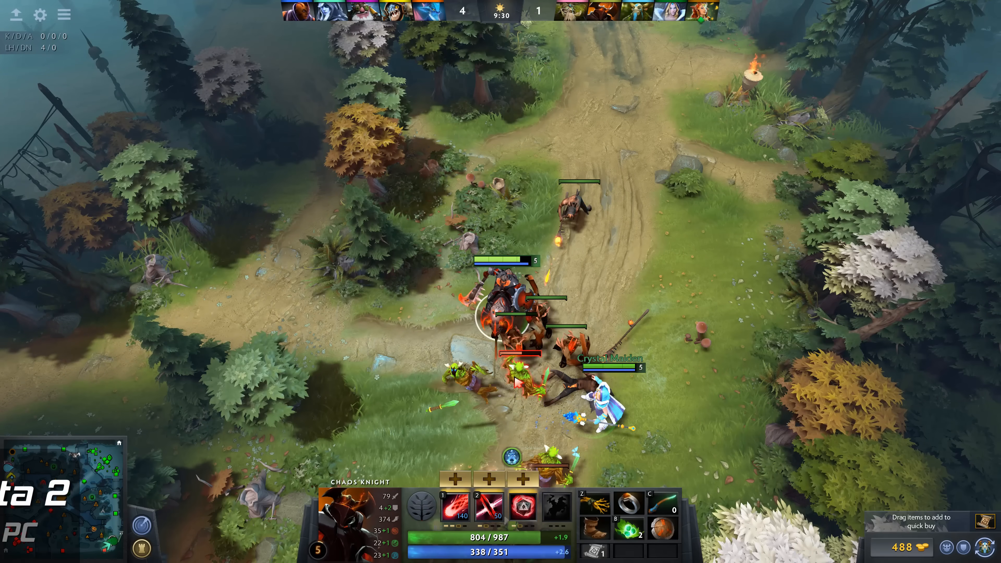
Search the library for 'coun', select Counter-Strike: Global Offensive and start its installation.
{"action": "left_click", "coordinate": [443, 255]}
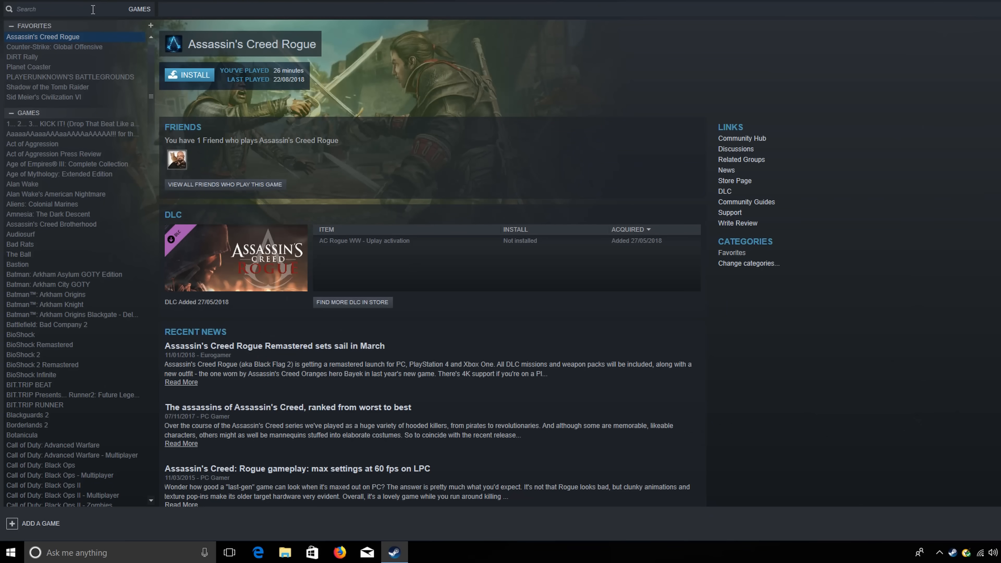
{"action": "type", "text": "coun"}
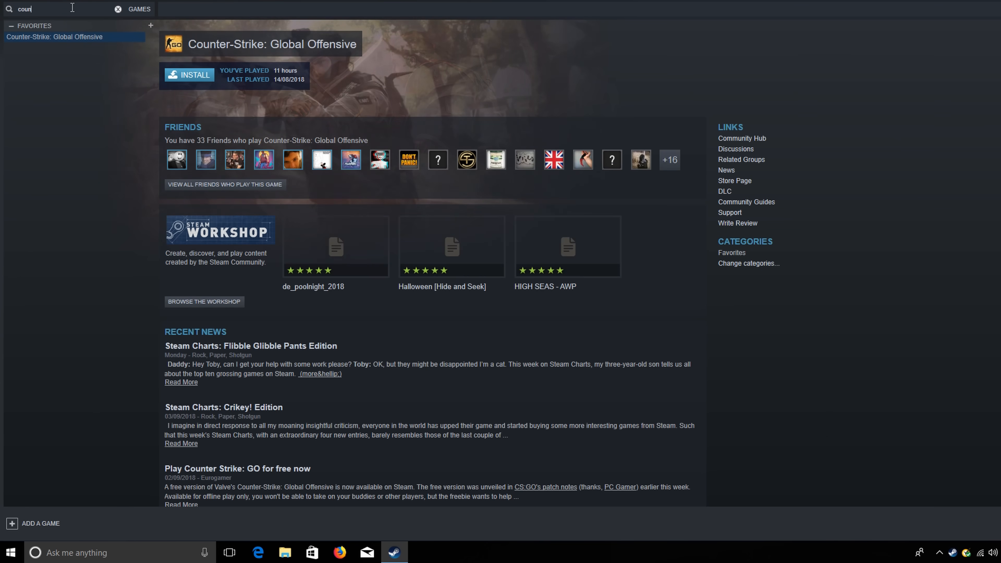
{"action": "left_click", "coordinate": [189, 75]}
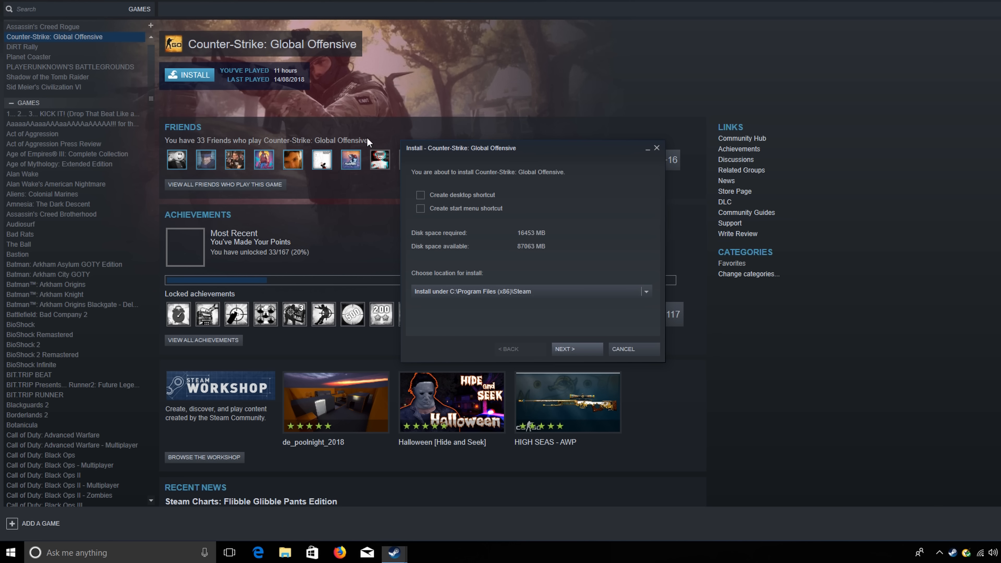
{"action": "left_click", "coordinate": [575, 349]}
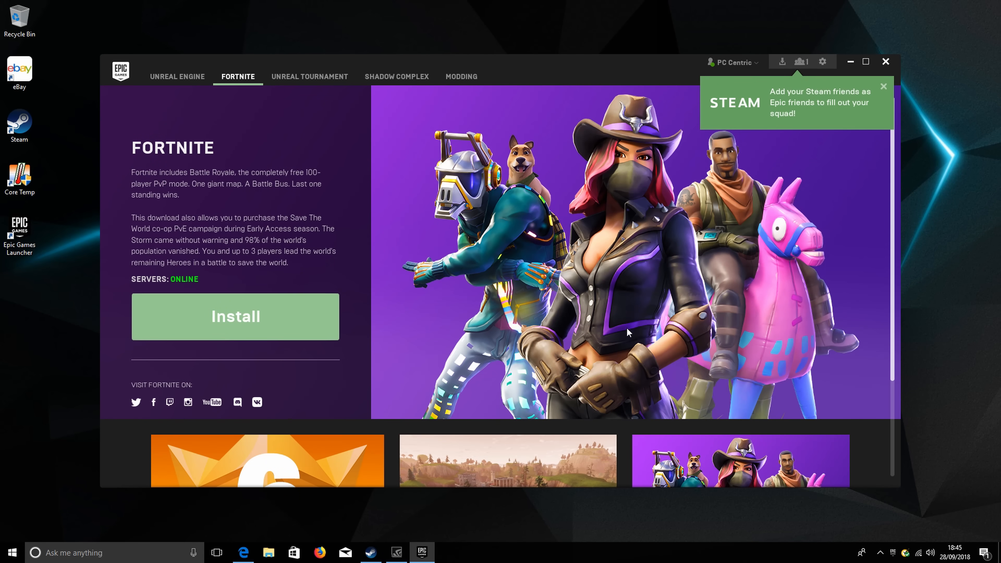
Install Fortnite and approve the User Account Control prompt for the launcher.
{"action": "left_click", "coordinate": [235, 316]}
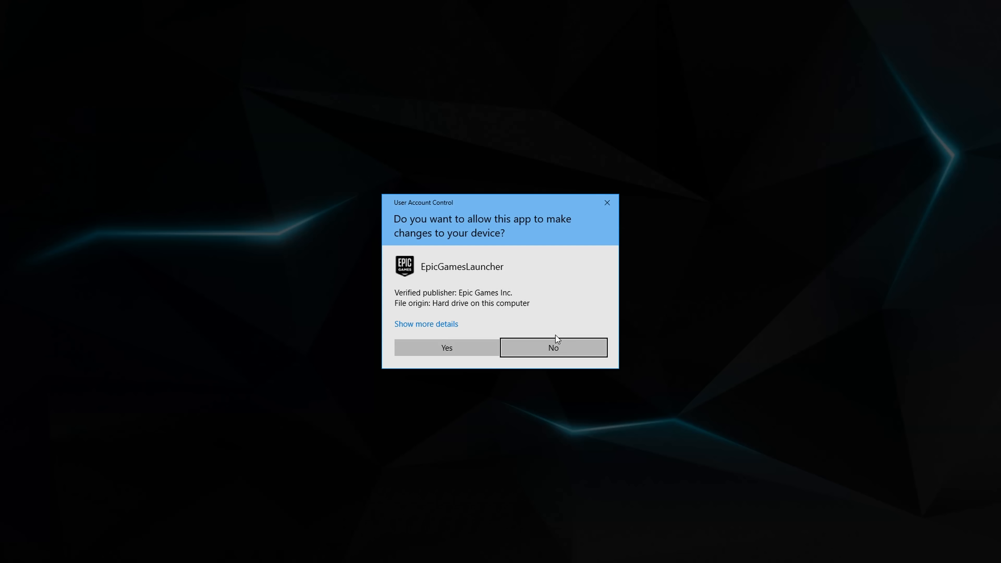
{"action": "left_click", "coordinate": [446, 348]}
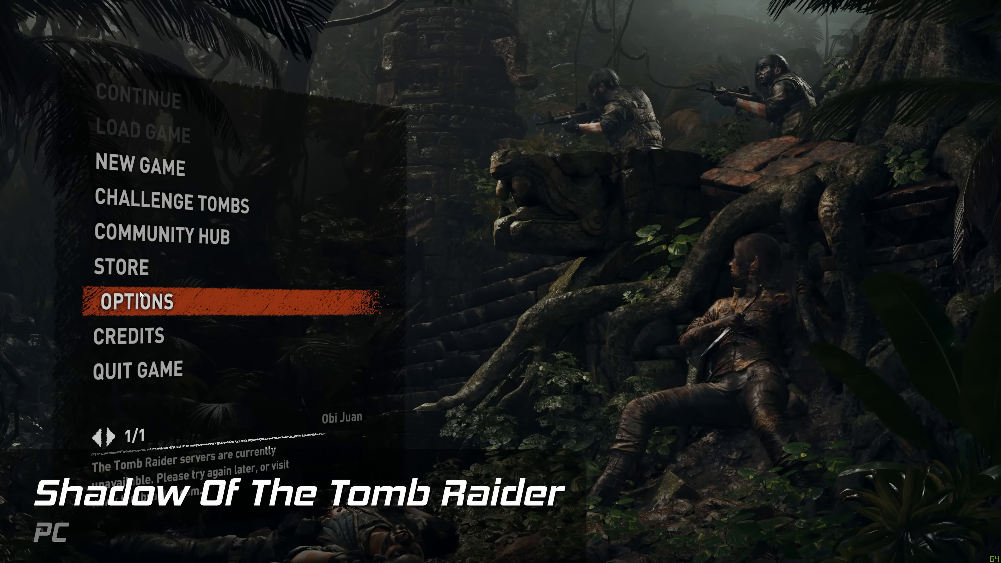
View the Display and Graphics options, including the Graphics quality settings, then leave the menu.
{"action": "left_click", "coordinate": [139, 301]}
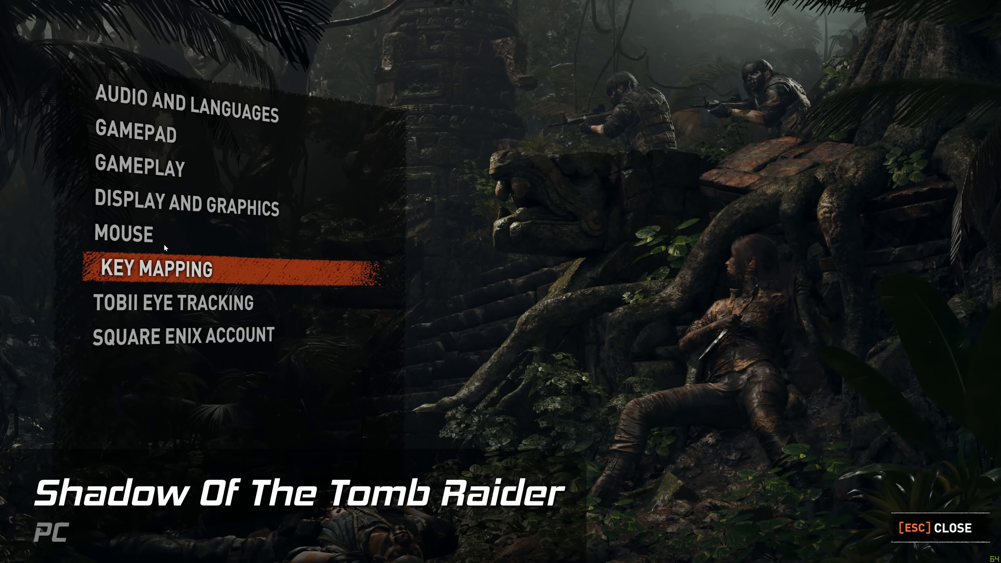
{"action": "left_click", "coordinate": [180, 207]}
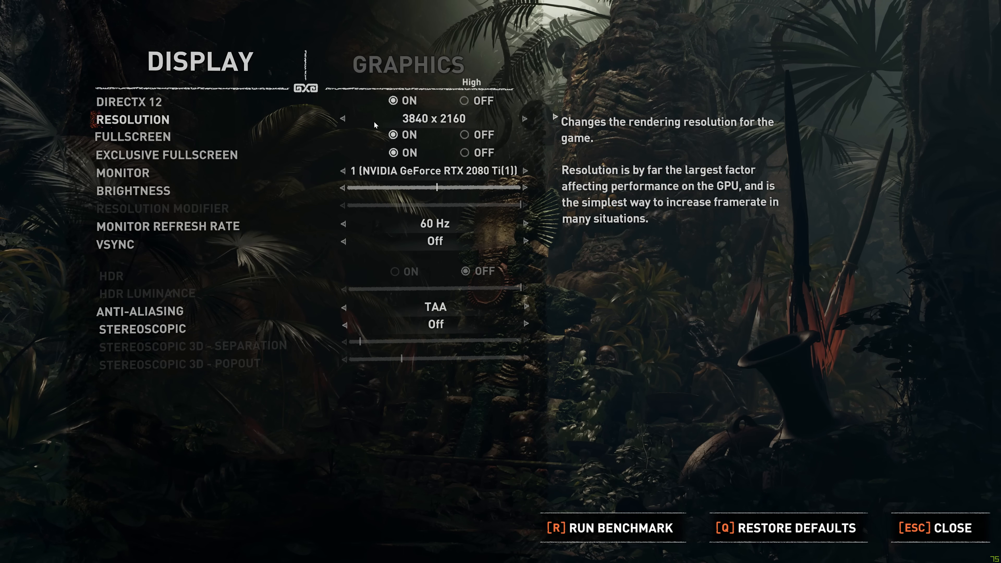
{"action": "left_click", "coordinate": [408, 63]}
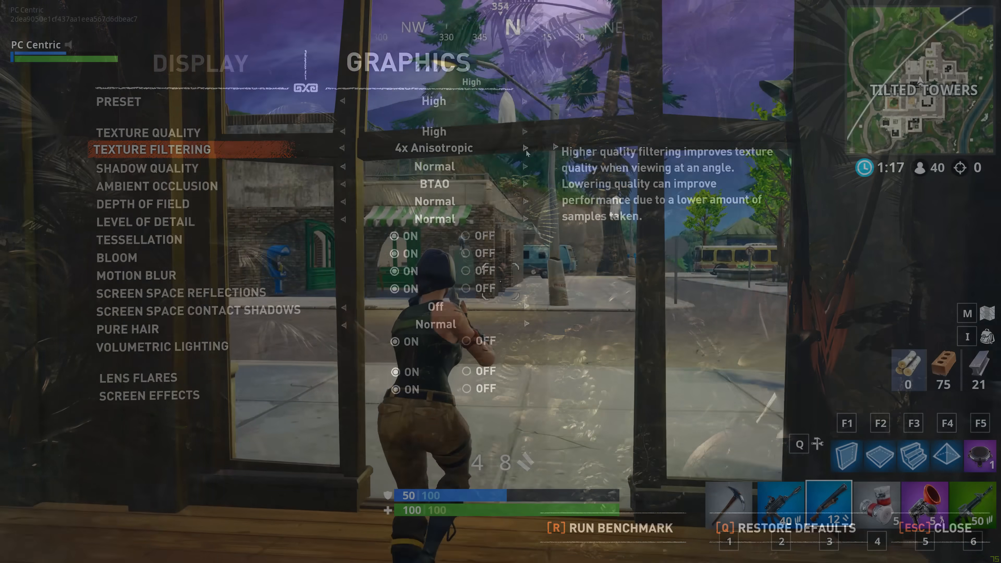
{"action": "key", "text": "Escape"}
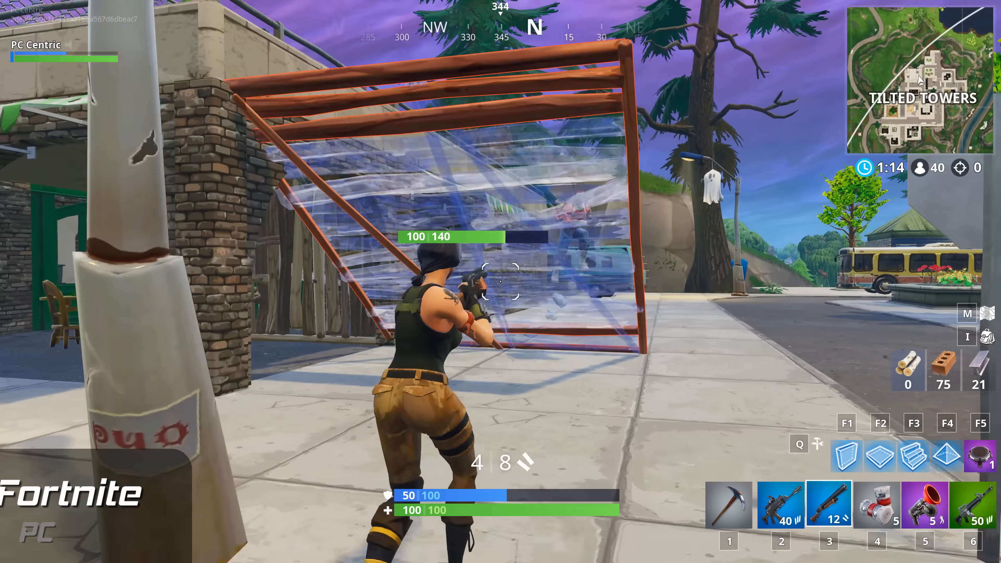
Place a wall build piece directly in front of the character in Tilted Towers.
{"action": "left_click", "coordinate": [501, 281]}
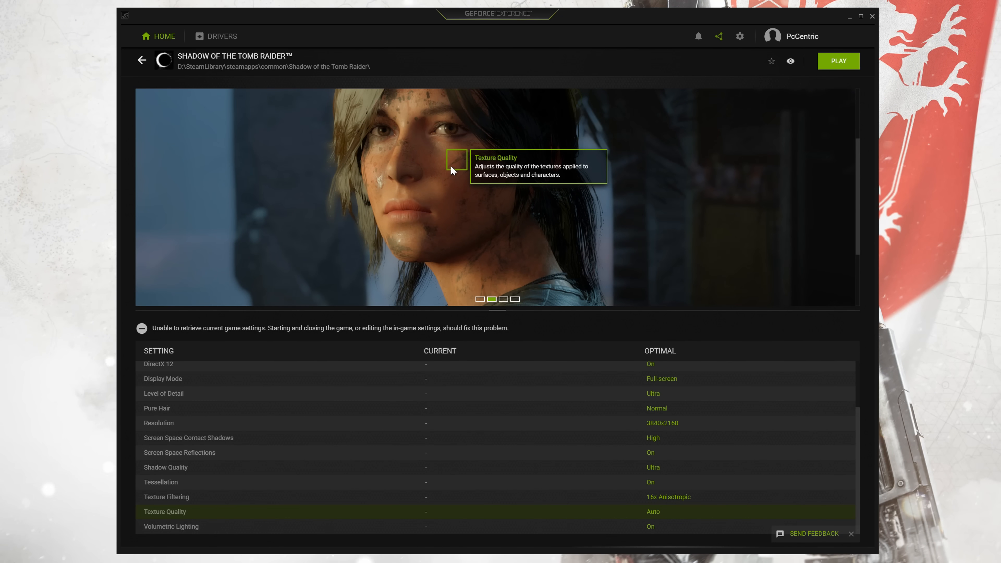
{"action": "mouse_move", "coordinate": [233, 177]}
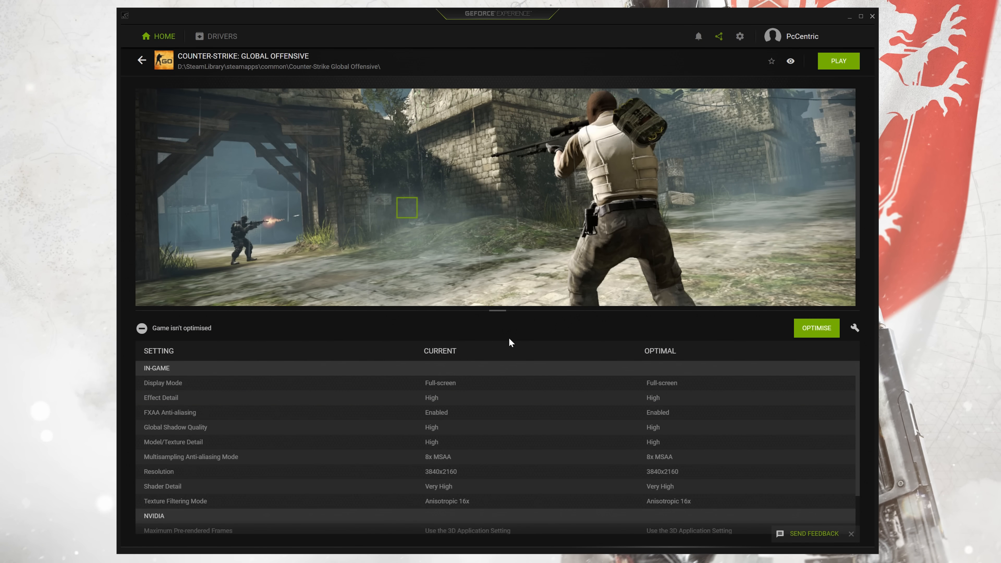
Optimise Counter-Strike: Global Offensive with GeForce Experience's recommended settings.
{"action": "left_click", "coordinate": [816, 327]}
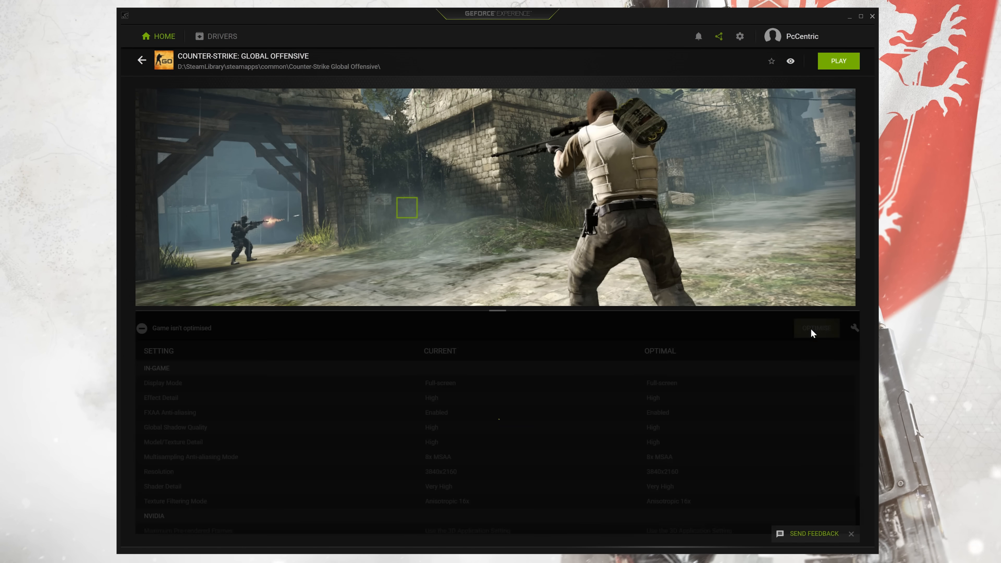